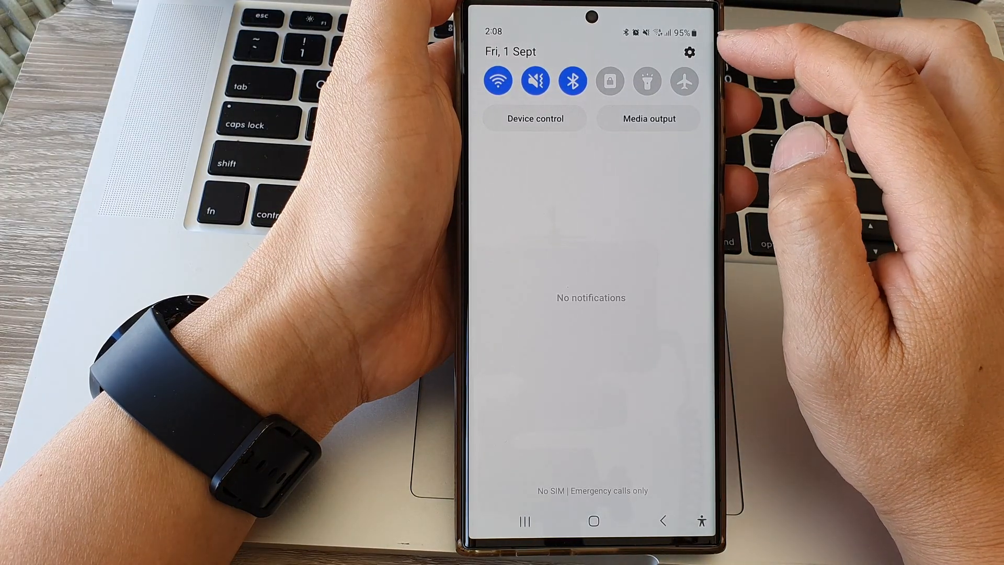
# Step: Go into Settings from the quick panel and reach the Apps list
pyautogui.click(688, 53)
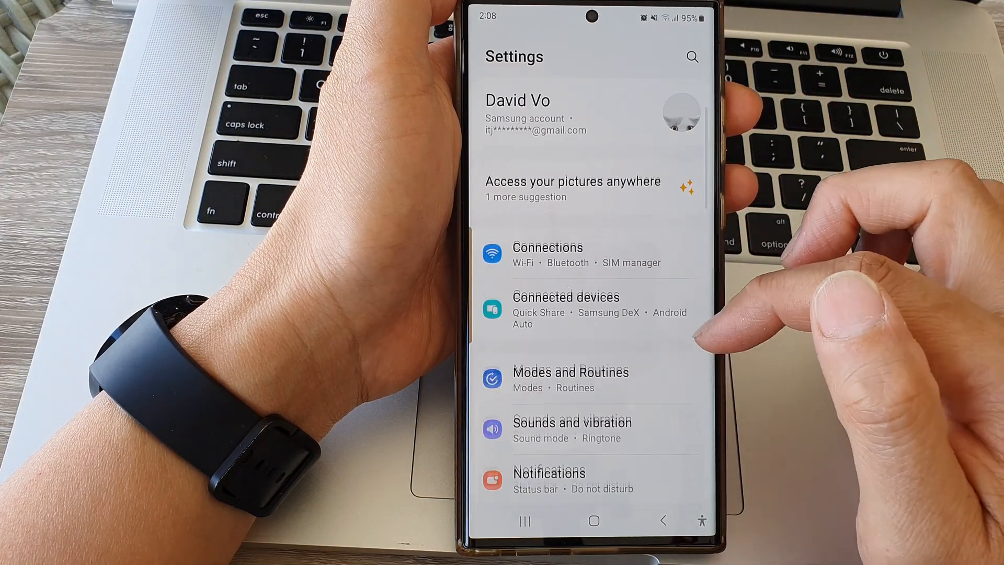
pyautogui.scroll(-3)
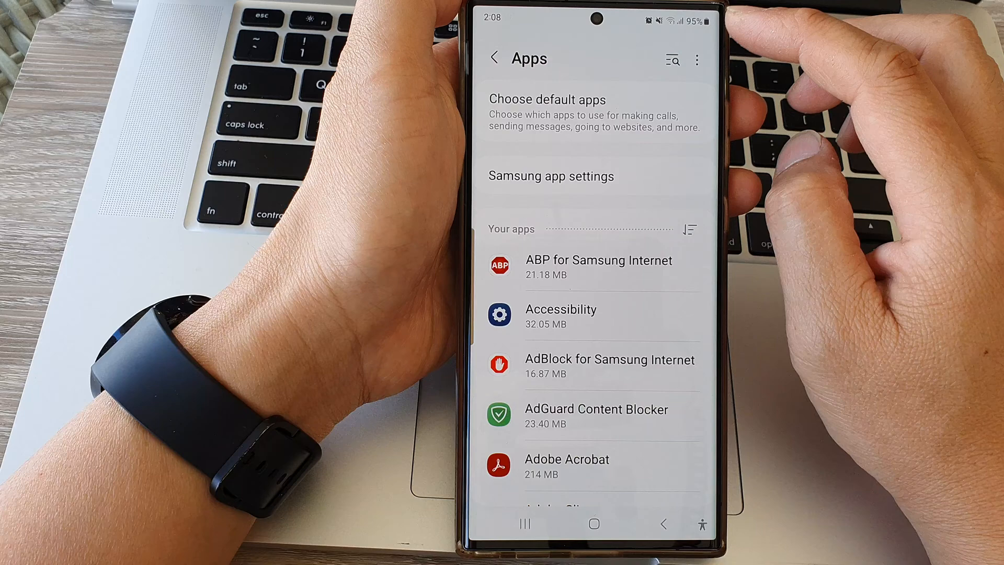
# Step: Reach Device admin apps through the Apps menu's Special access page
pyautogui.click(696, 58)
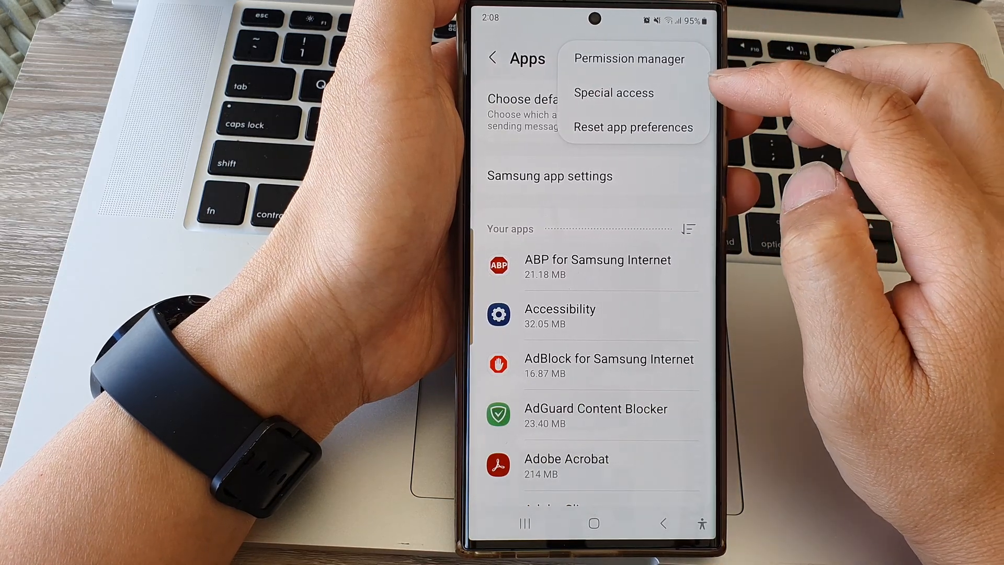
pyautogui.moveTo(717, 96)
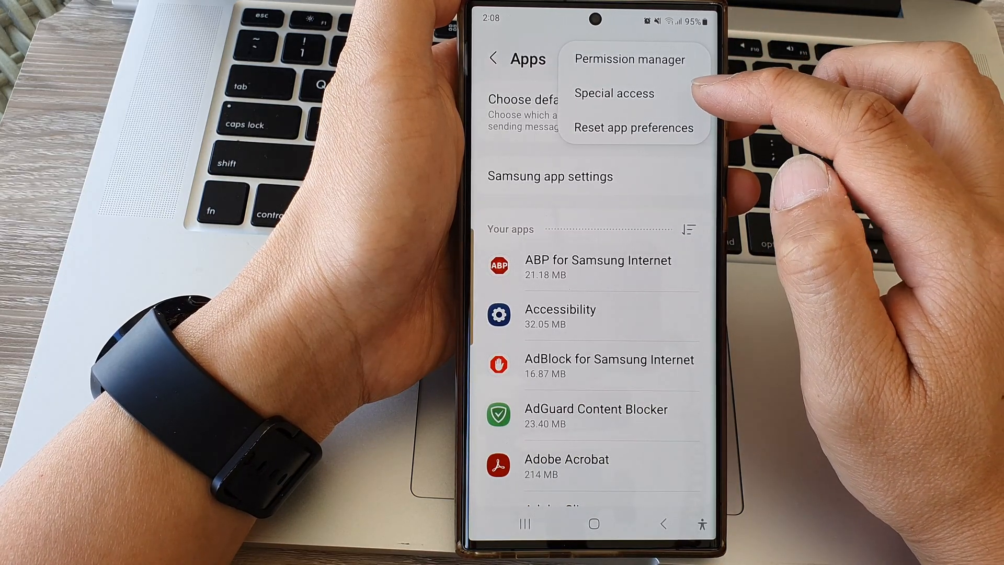
pyautogui.click(613, 93)
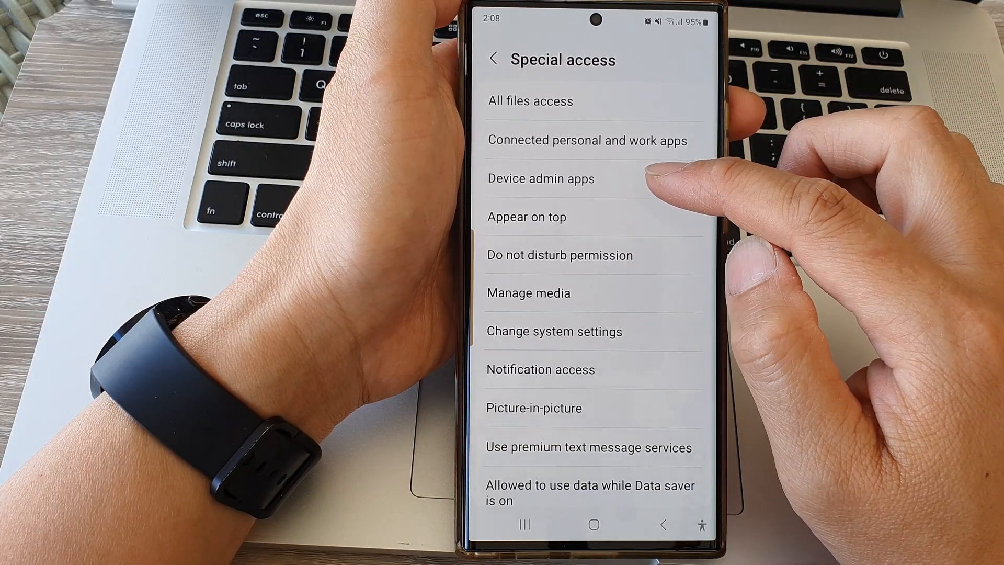
pyautogui.click(541, 179)
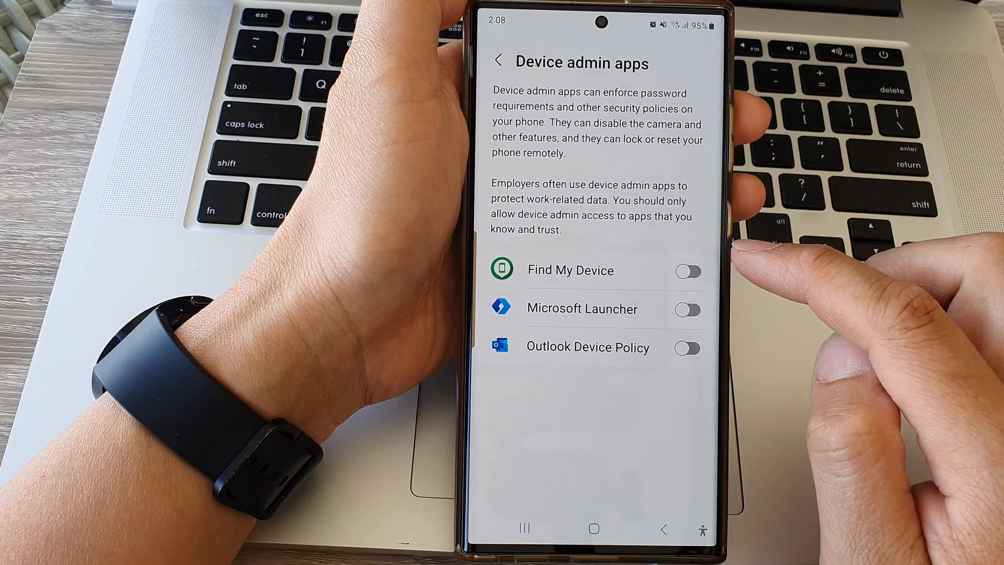
# Step: Switch Find My Device on, confirm Activate, and return to the home screen
pyautogui.click(687, 272)
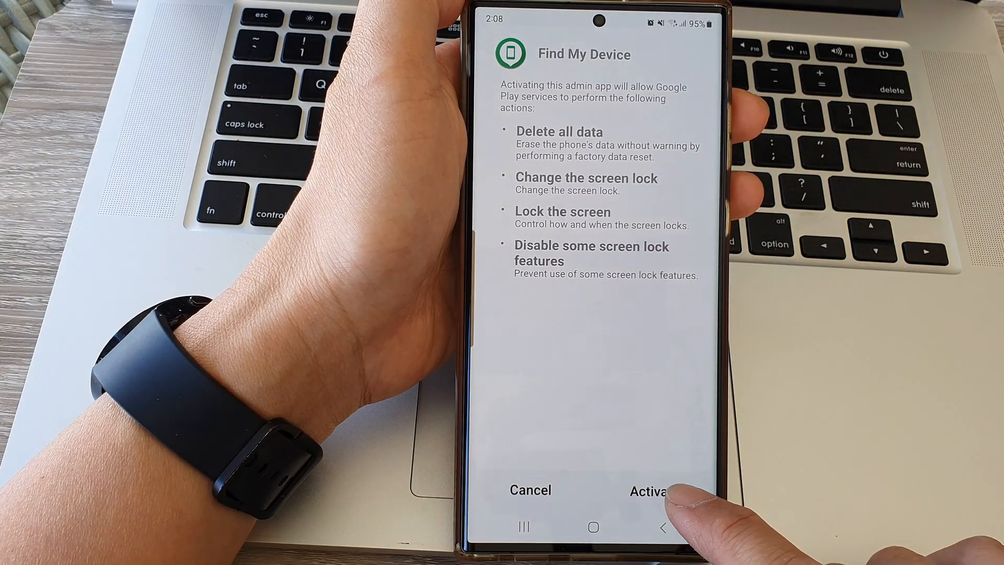
pyautogui.click(648, 489)
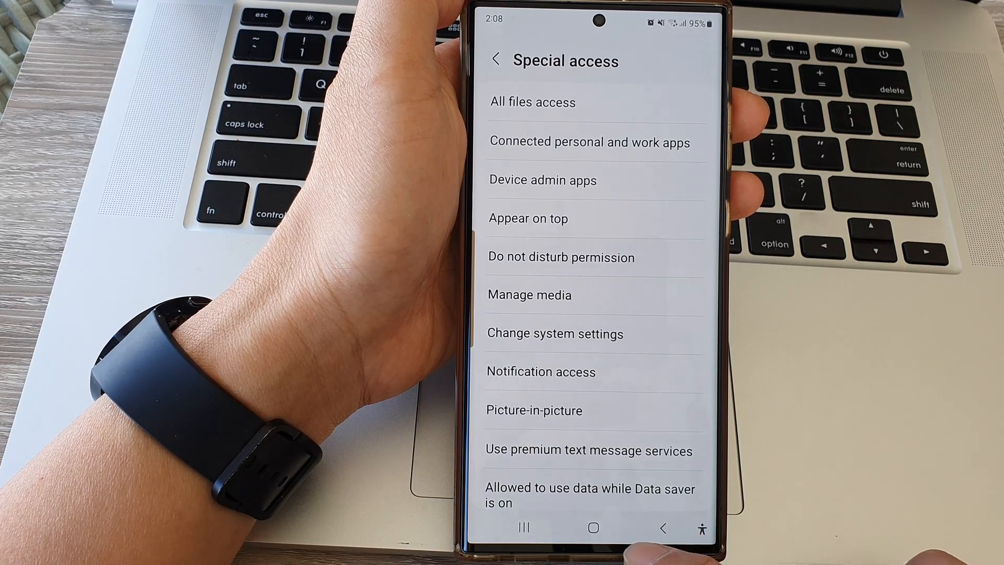
pyautogui.click(592, 527)
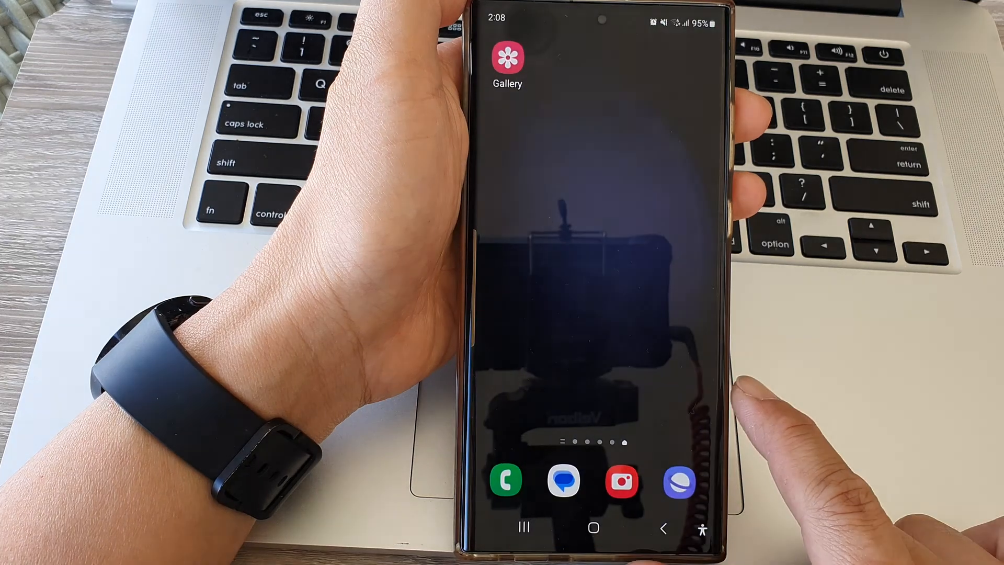